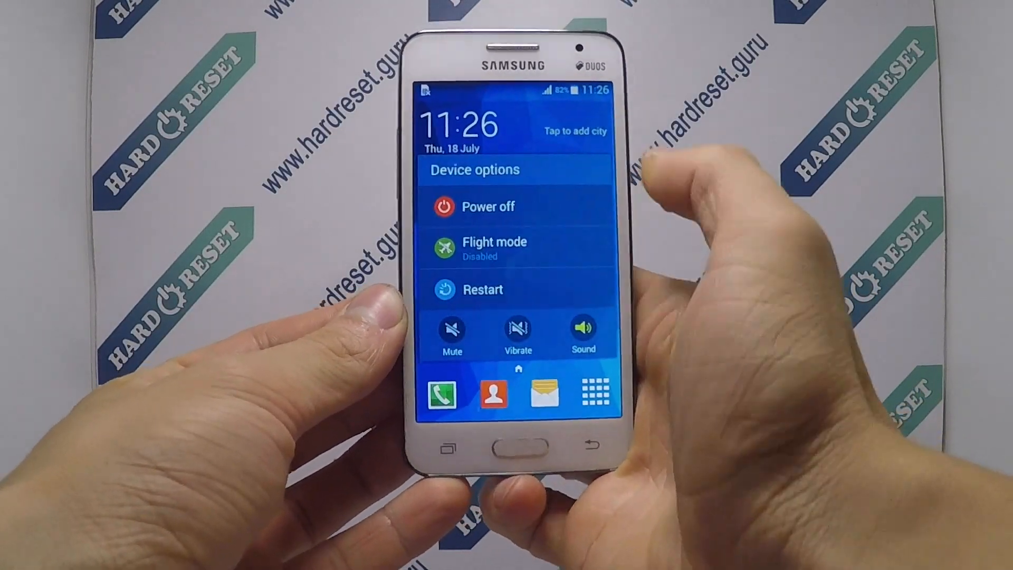
Power off the phone, confirming the shutdown prompt.
left_click(476, 205)
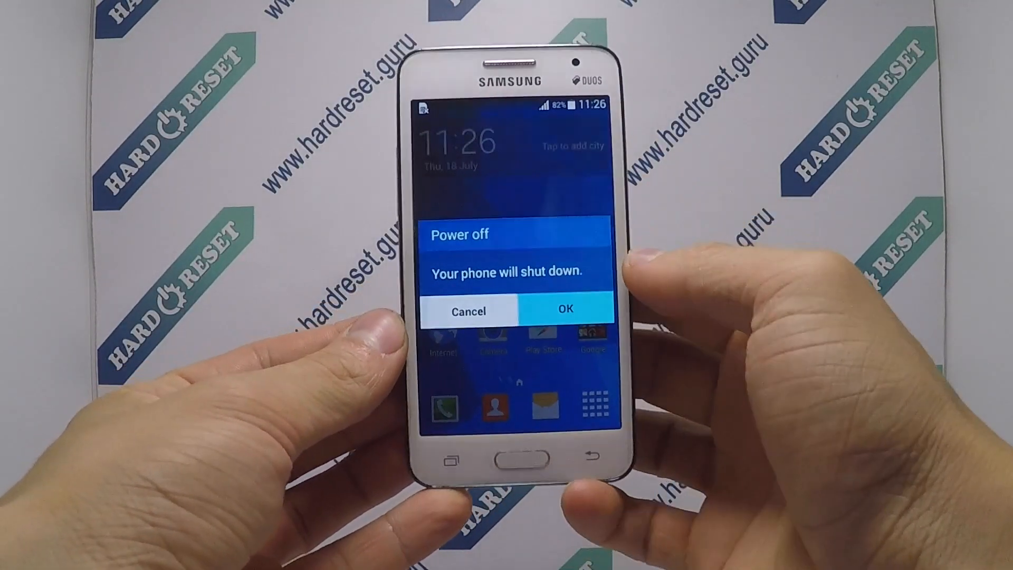
left_click(565, 311)
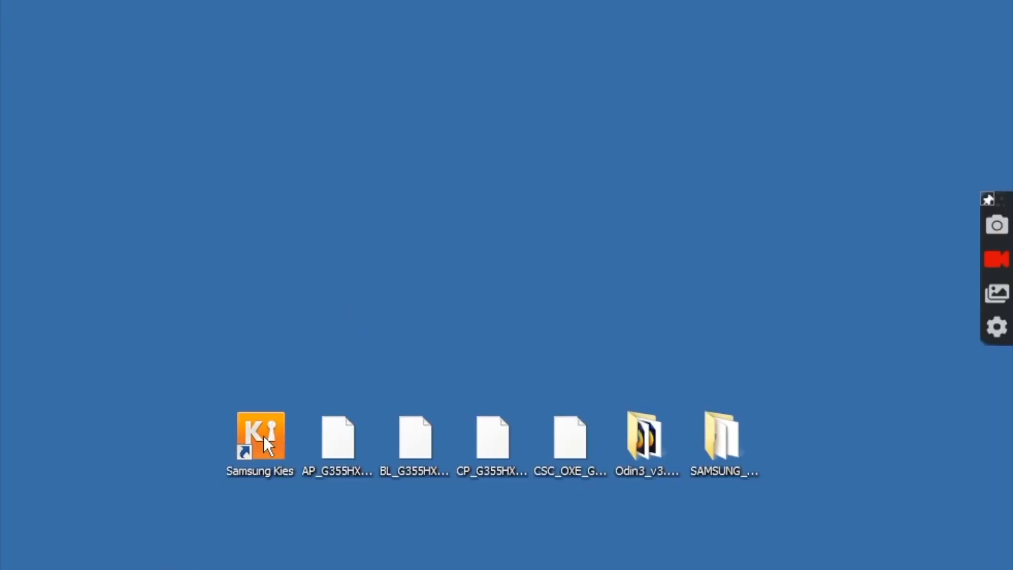
mouse_move(334, 537)
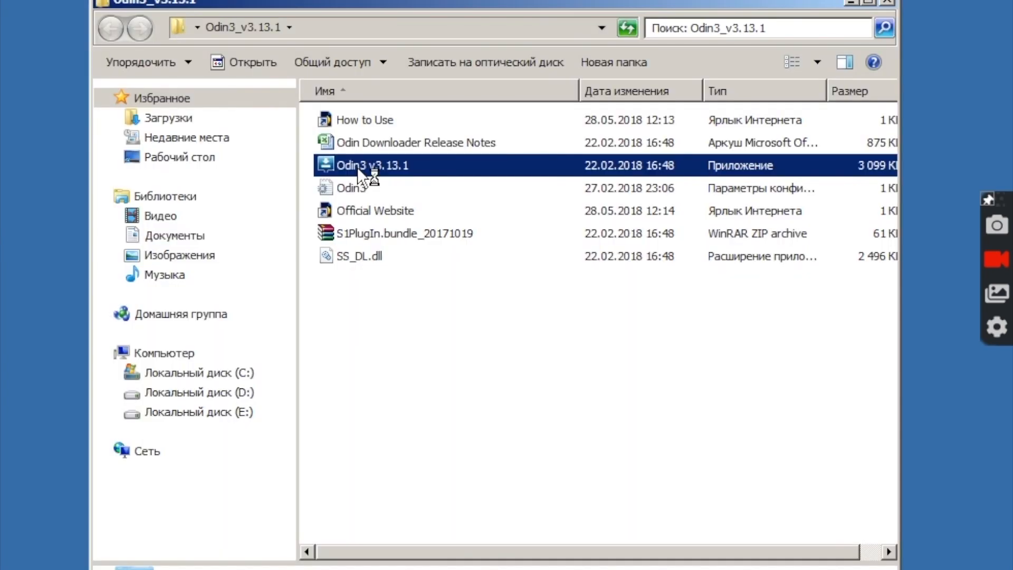
Launch Odin3 v3.13.1 from its folder so the phone shows connected on COM5.
double_click(372, 165)
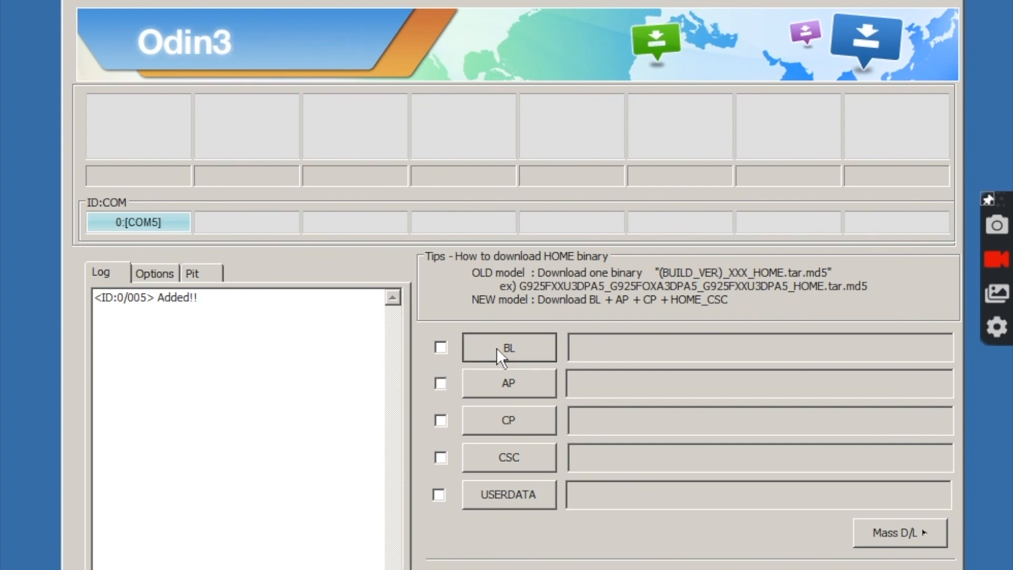
Load the BL and AP .tar.md5 firmware files and start flashing to the phone.
left_click(509, 347)
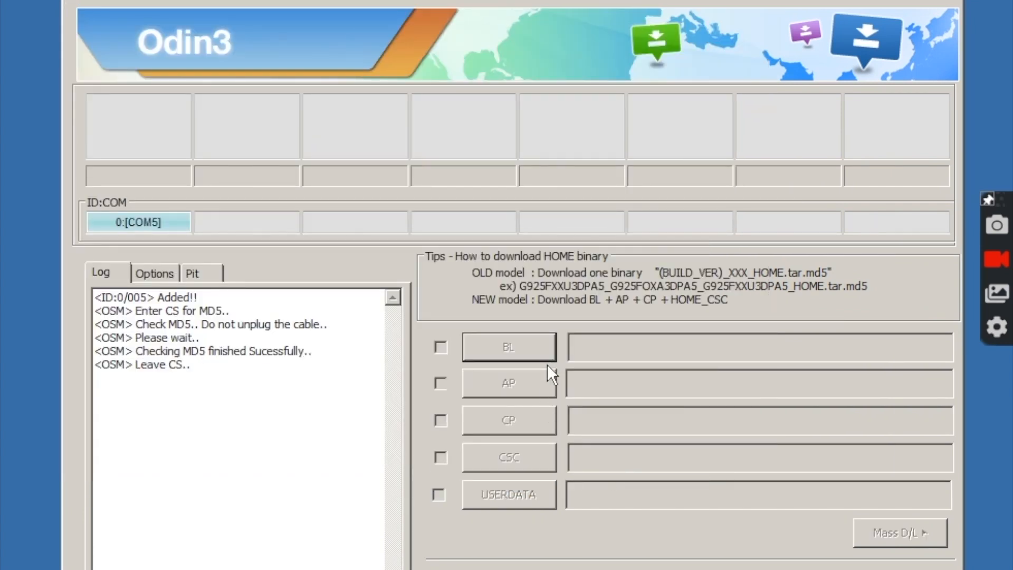
left_click(441, 347)
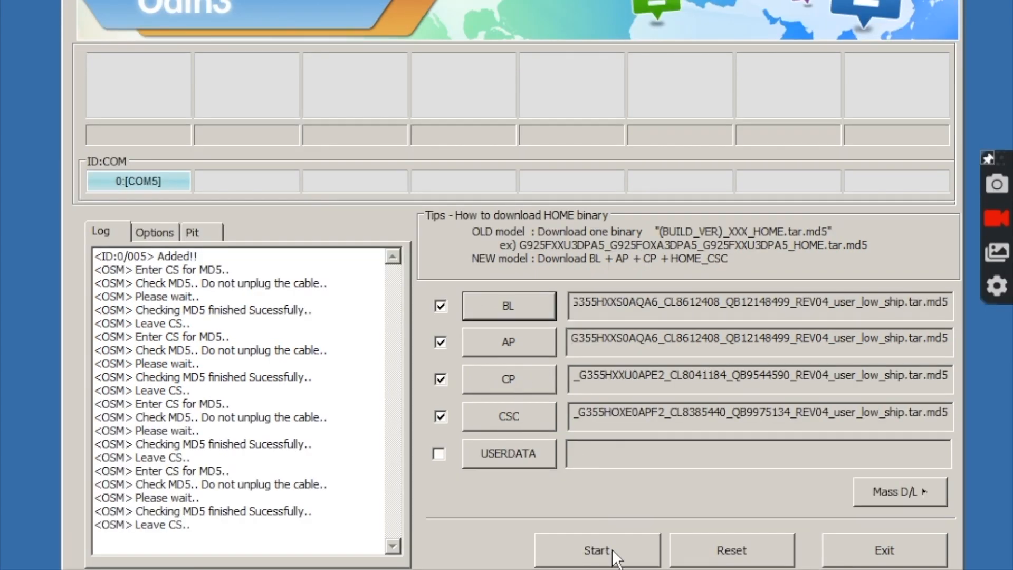
left_click(595, 550)
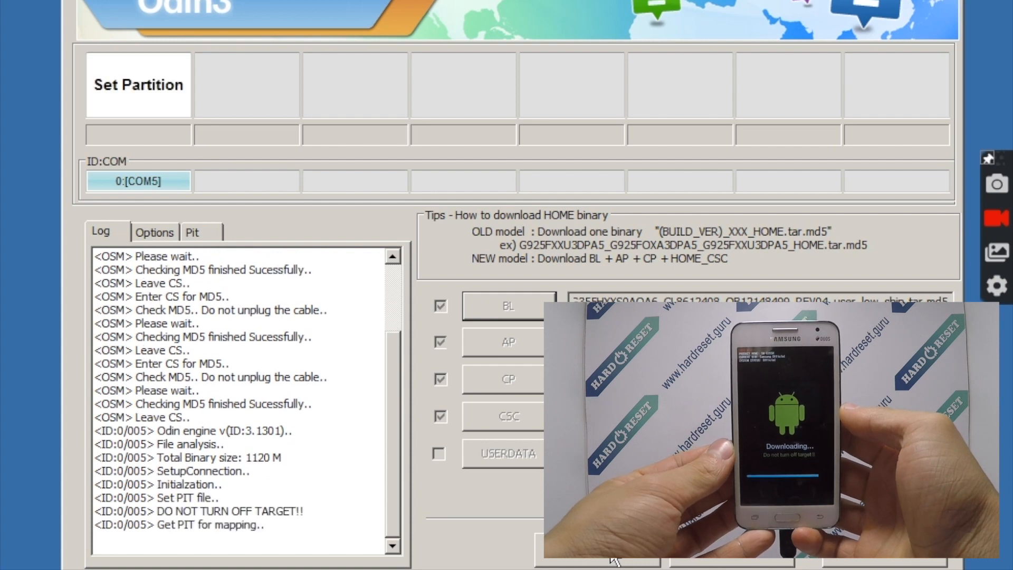